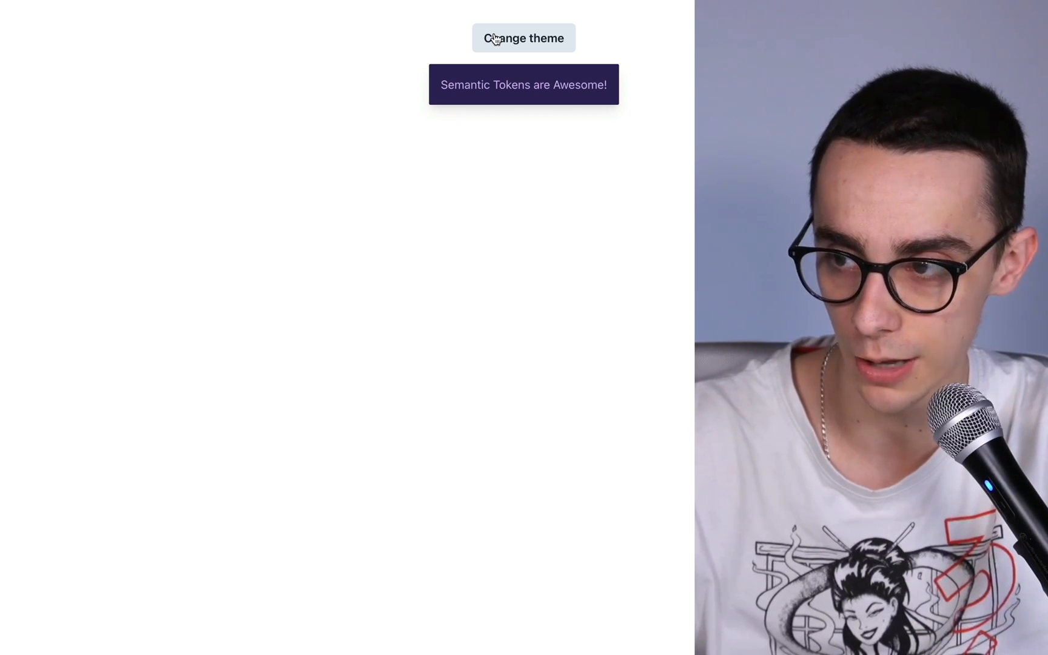
- Switch from the finished demo to the starter Chakra + TS sandbox with the Welcome heading
{"action": "left_click", "coordinate": [524, 39]}
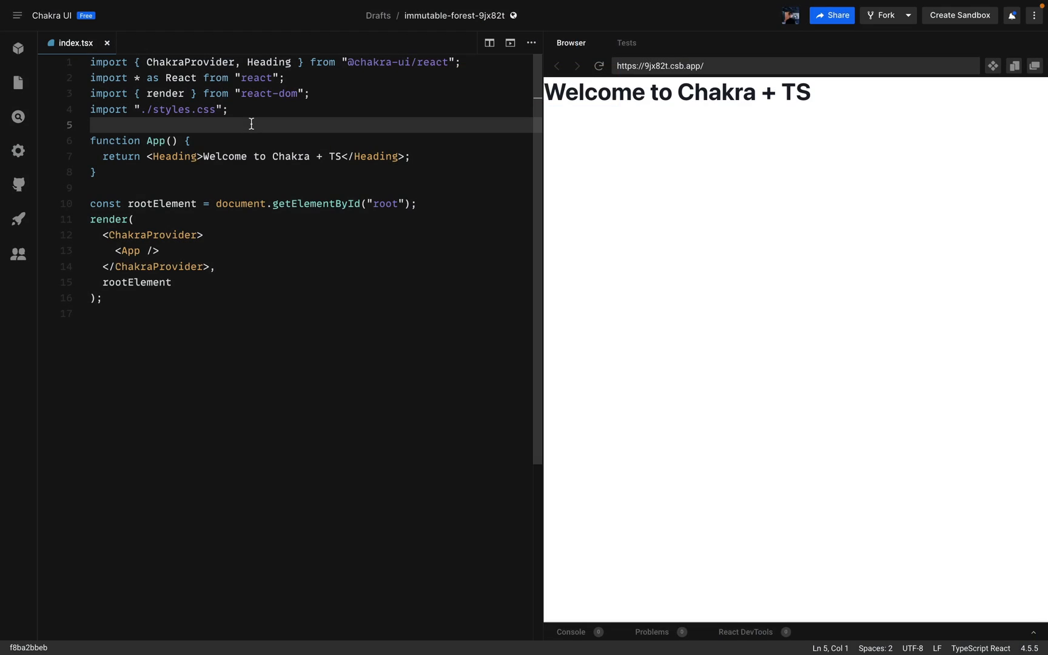
{"action": "mouse_move", "coordinate": [297, 48]}
{"action": "type", "text": ", VStack, Tex"}
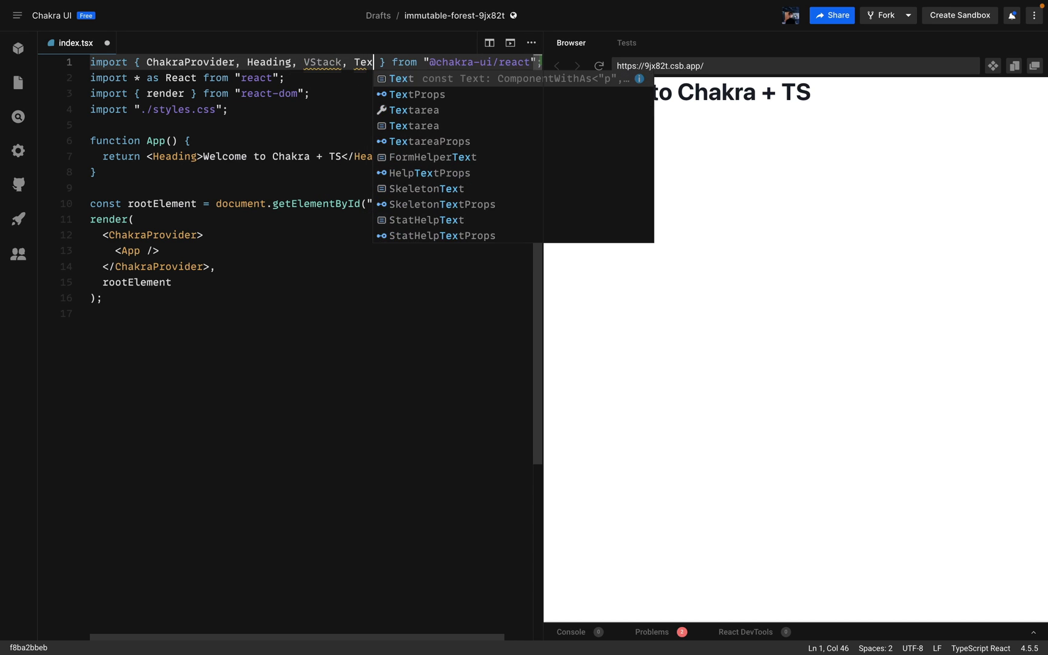
- Add Box and useColorMode to the Chakra imports and destructure toggleColorMode in App
{"action": "type", "text": ", Box,"}
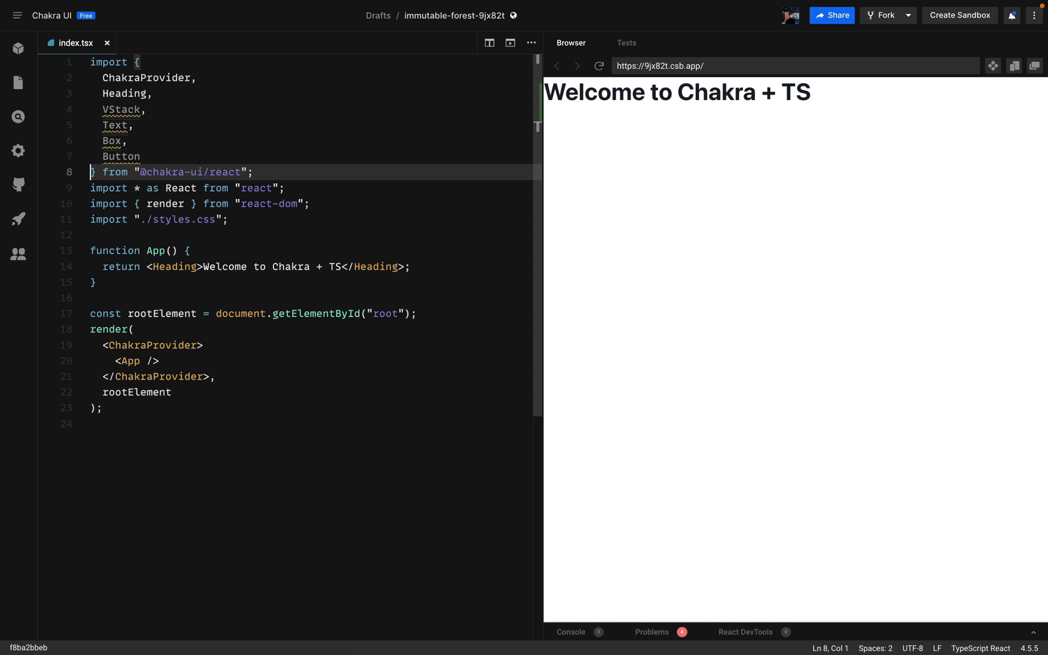
{"action": "type", "text": "useColorMode"}
{"action": "left_click", "coordinate": [315, 156]}
{"action": "type", "text": ","}
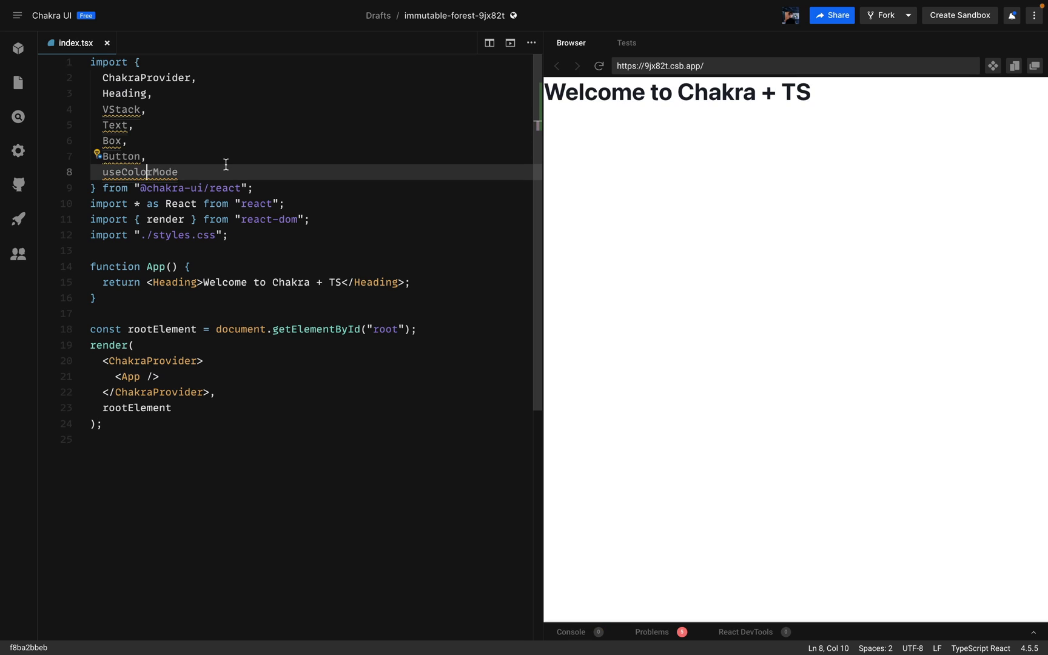
{"action": "key", "text": "enter"}
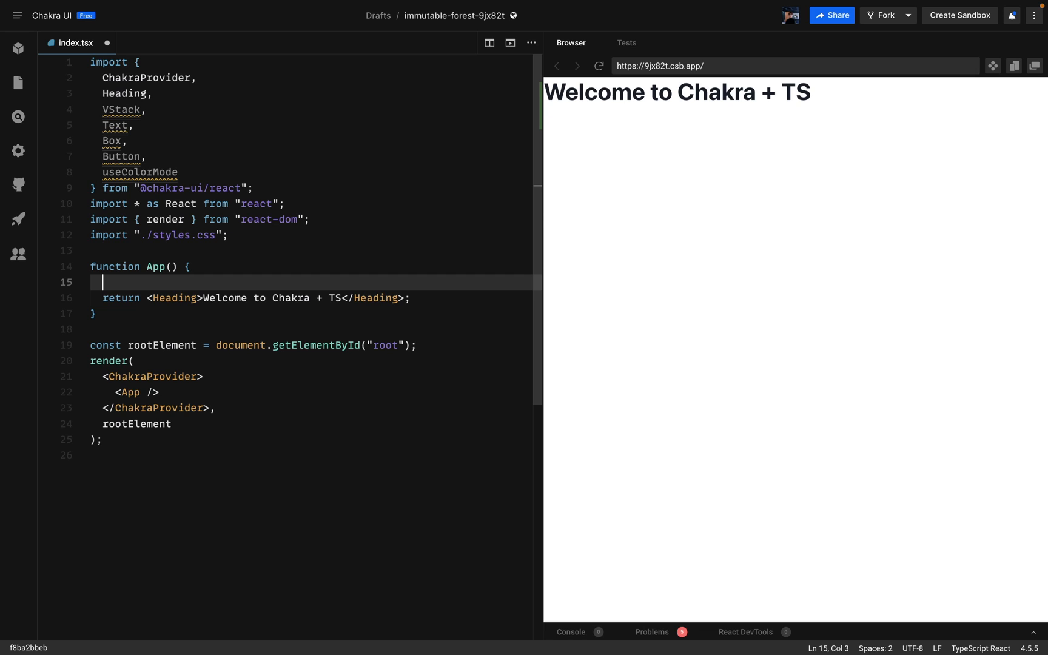
{"action": "type", "text": "const { toggleColorMode } = useColorMode();"}
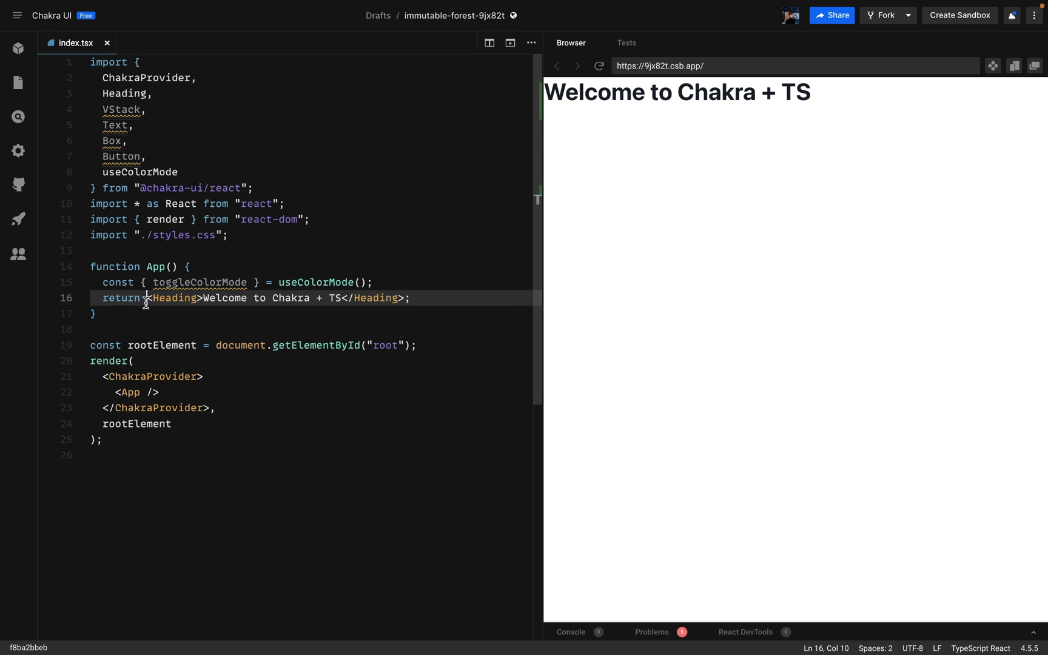
- Return a VStack with p={8} and spacing={6} from App
{"action": "type", "text": "VStack"}
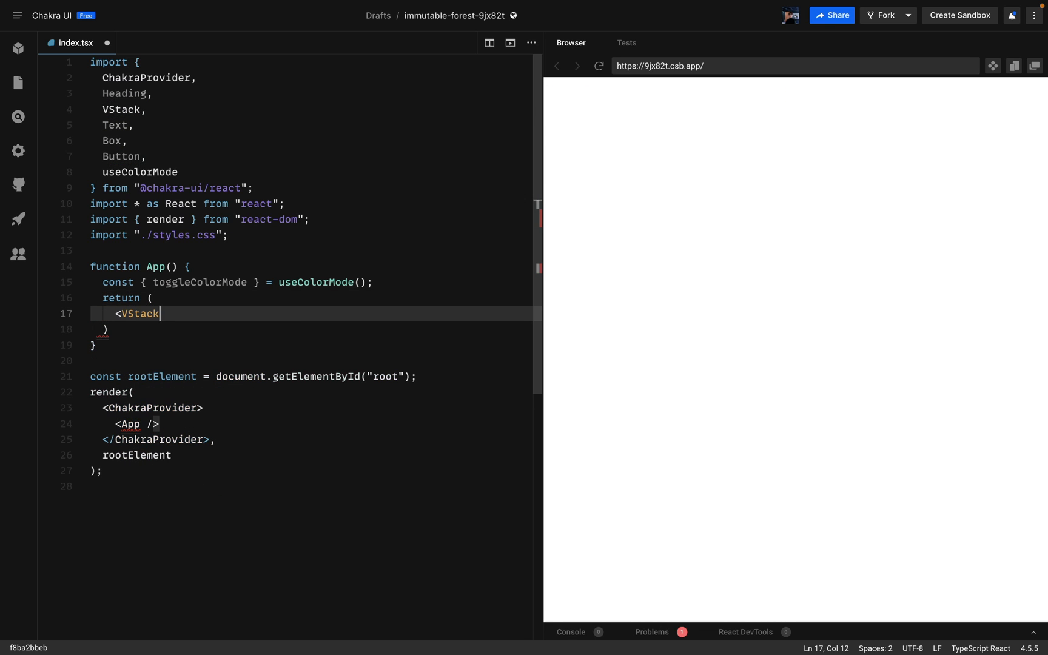
{"action": "type", "text": "</VStack>"}
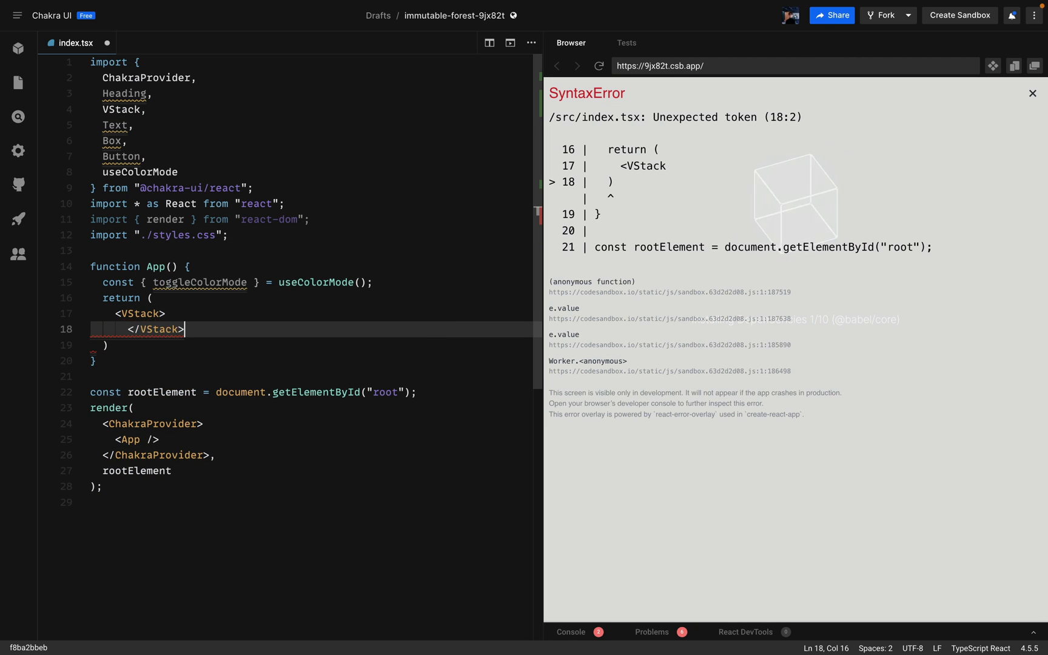
{"action": "type", "text": "p={}"}
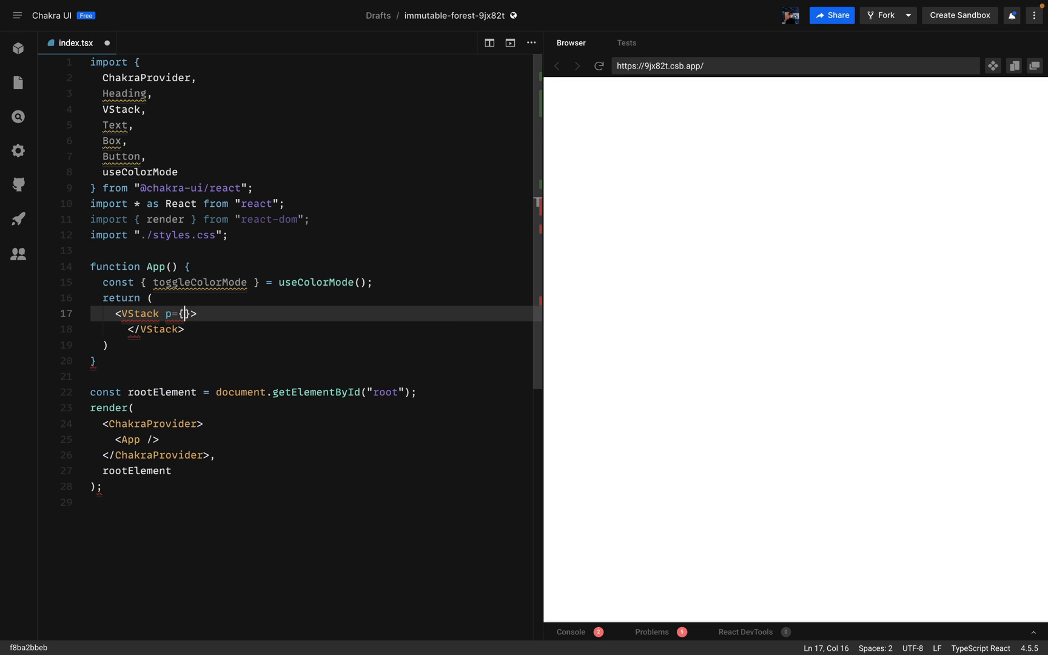
{"action": "type", "text": "8} spaci"}
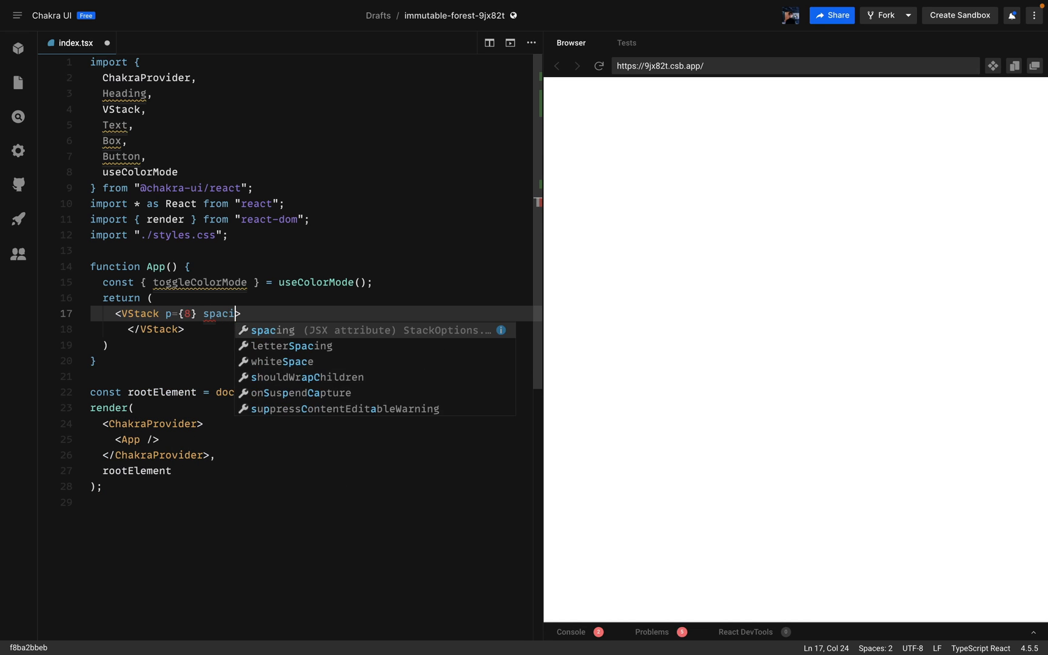
{"action": "type", "text": "ng={6}"}
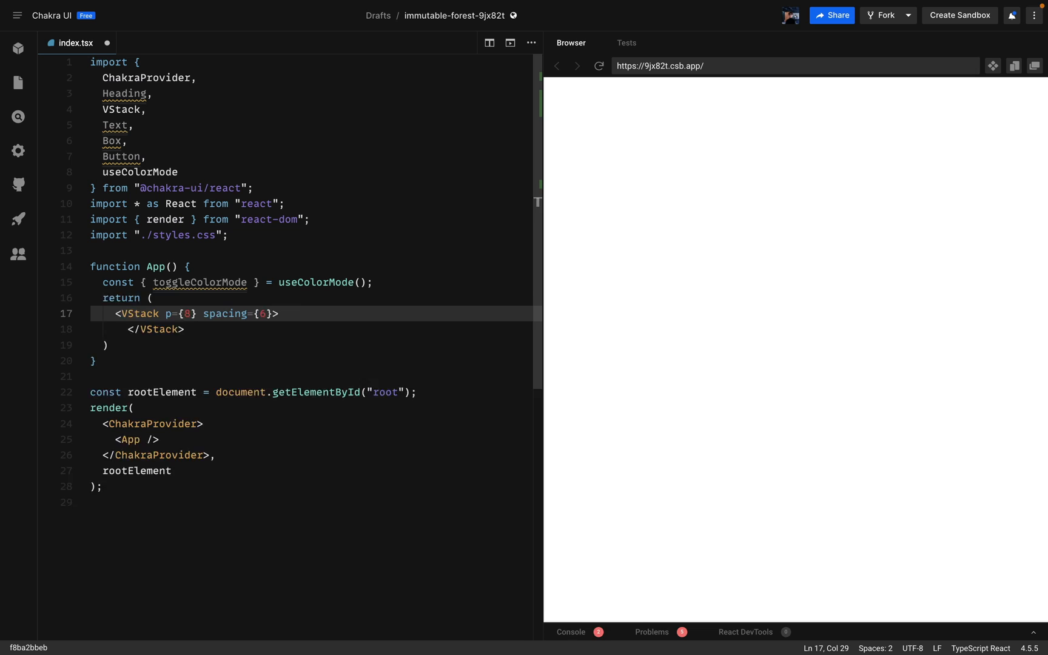
- Add a 'Change Theme' Button calling toggleColorMode and test it in the preview
{"action": "type", "text": "<Button"}
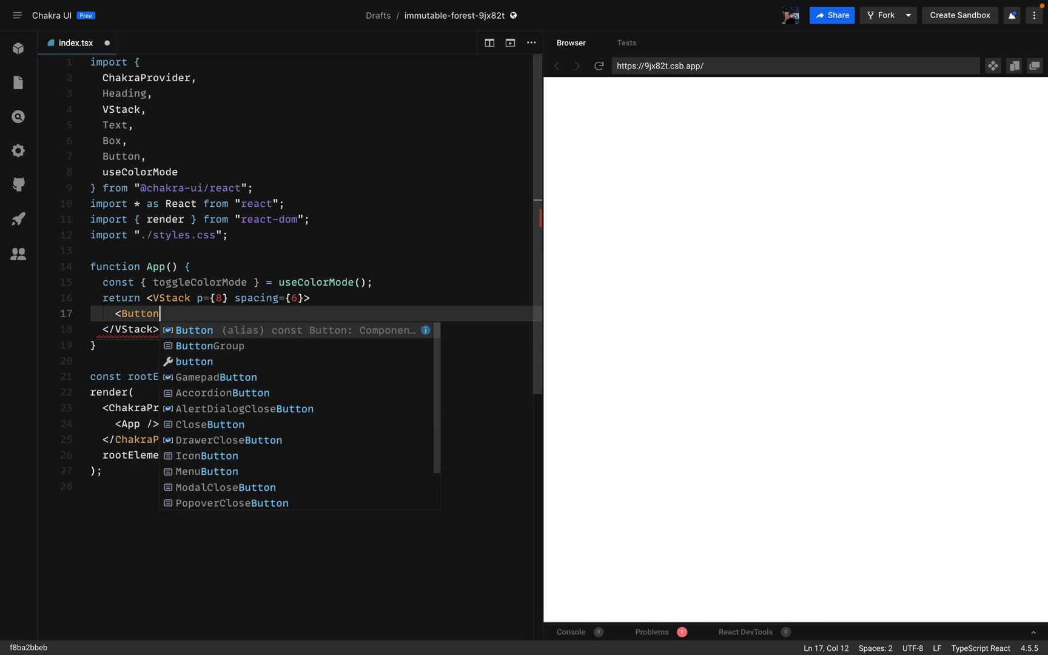
{"action": "type", "text": "Change Theme</Button>"}
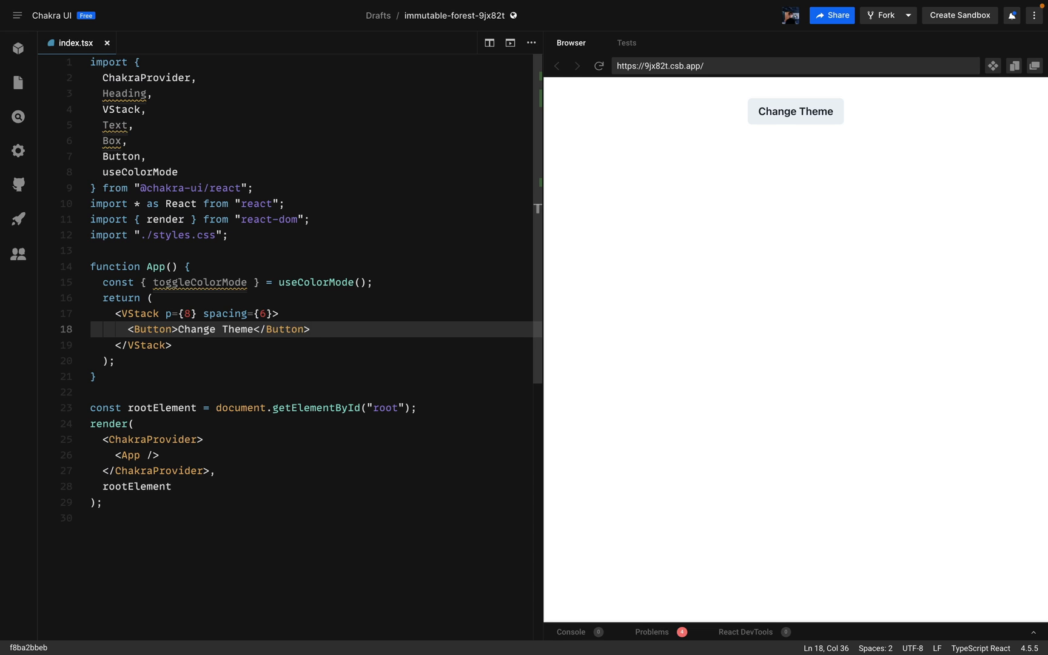
{"action": "type", "text": "onClick=>"}
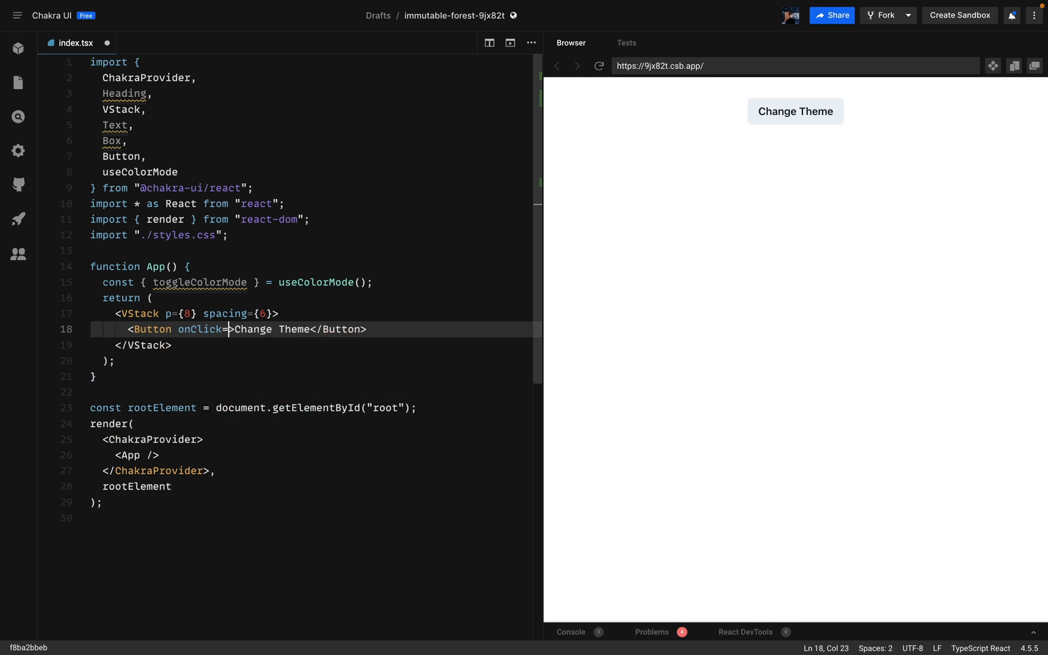
{"action": "type", "text": "{toggleColorMode}"}
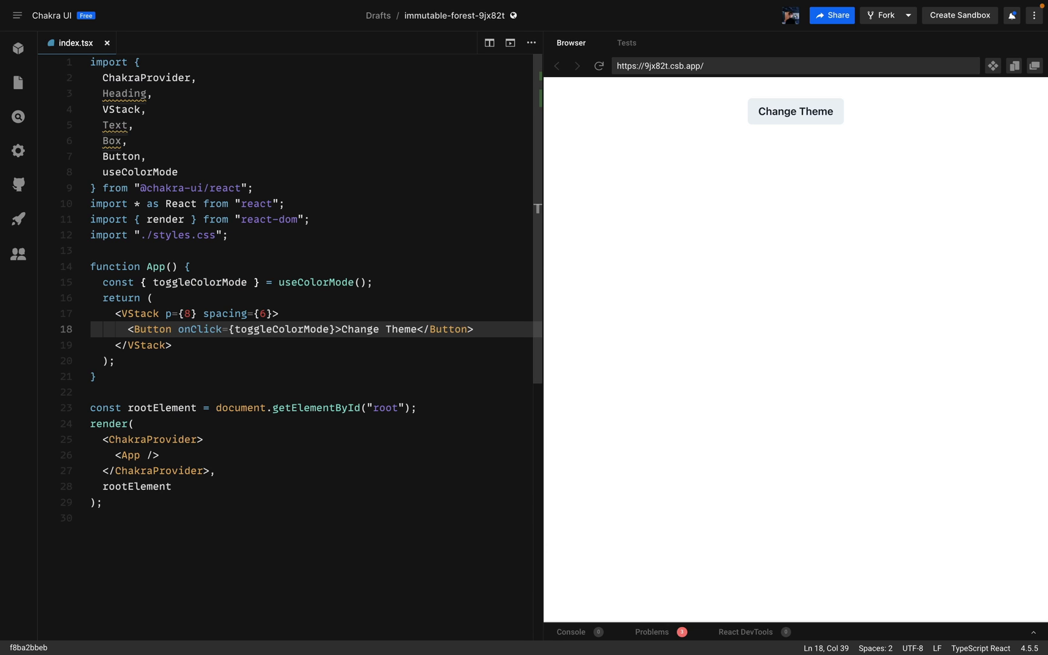
{"action": "left_click", "coordinate": [795, 112]}
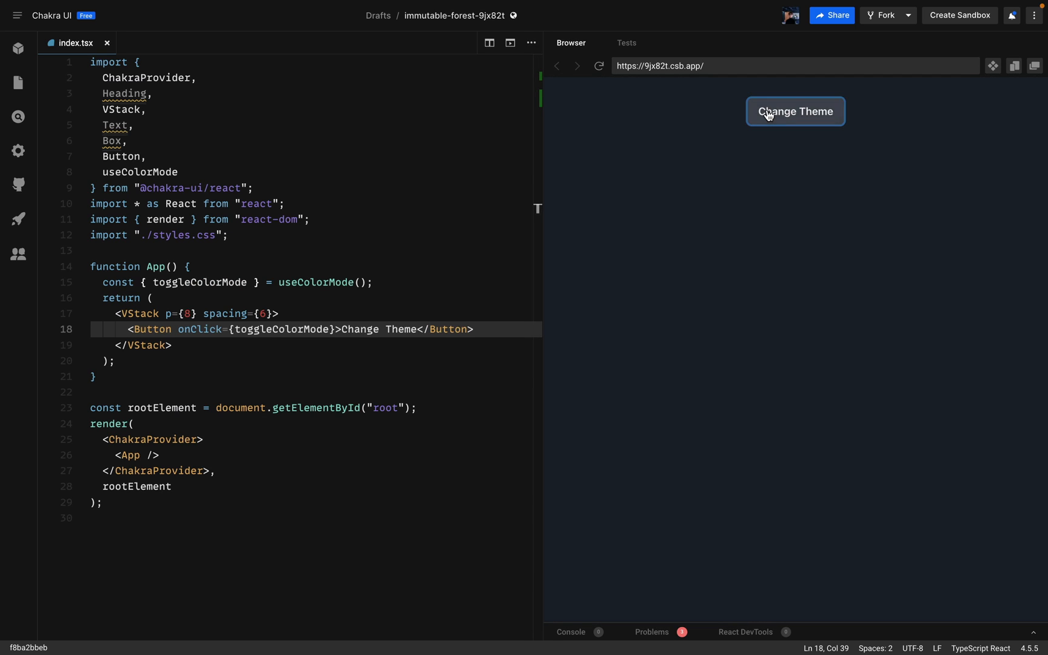
{"action": "key", "text": "Enter"}
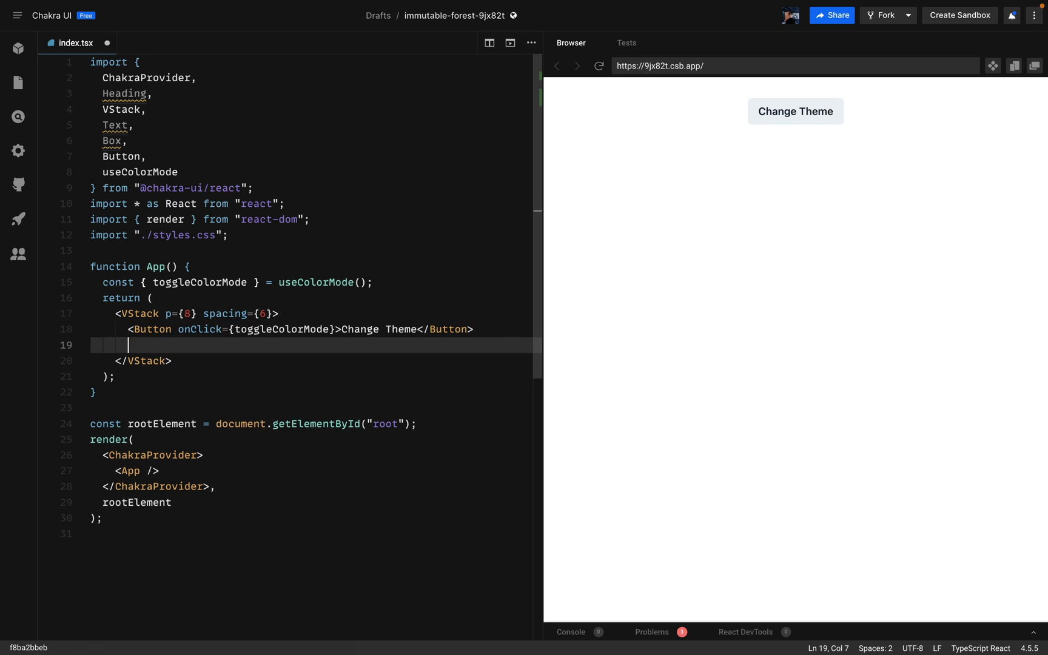
- Add a Box p={4} reading 'Semantic Tokens are Awesome!' and select the Heading import
{"action": "type", "text": "<Box p>"}
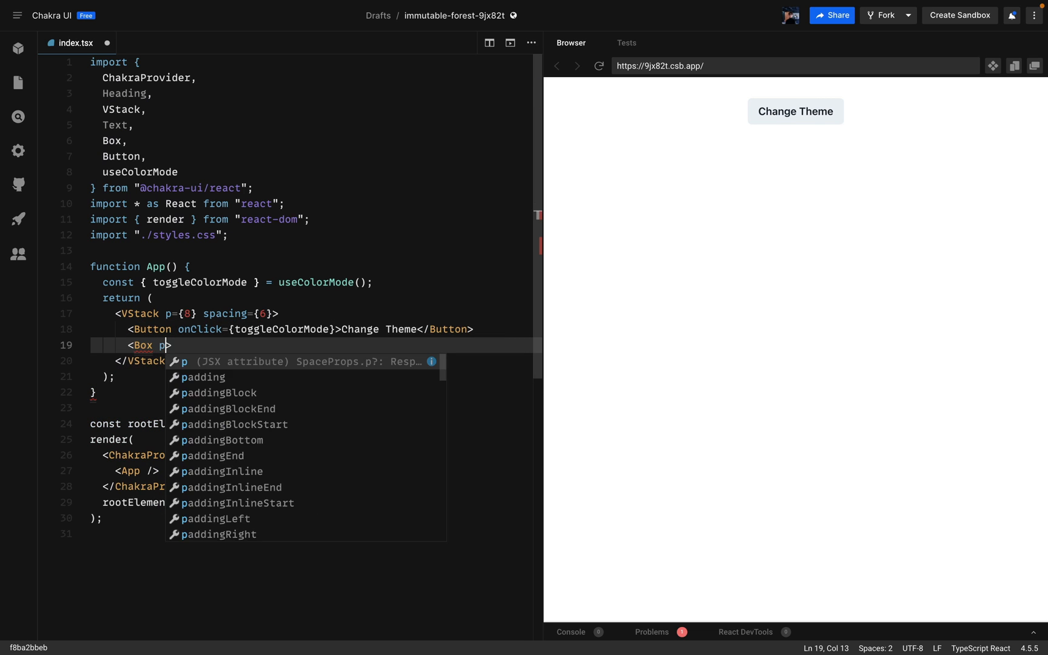
{"action": "type", "text": "={4}></Box>."}
{"action": "type", "text": "<Text></Tex"}
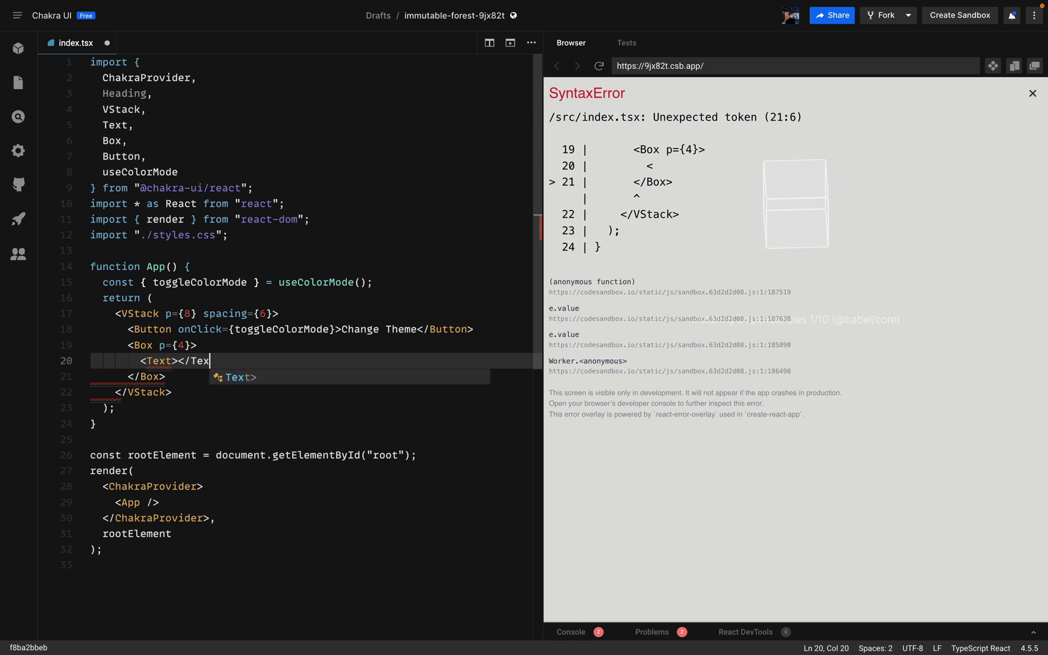
{"action": "type", "text": "Semantic T"}
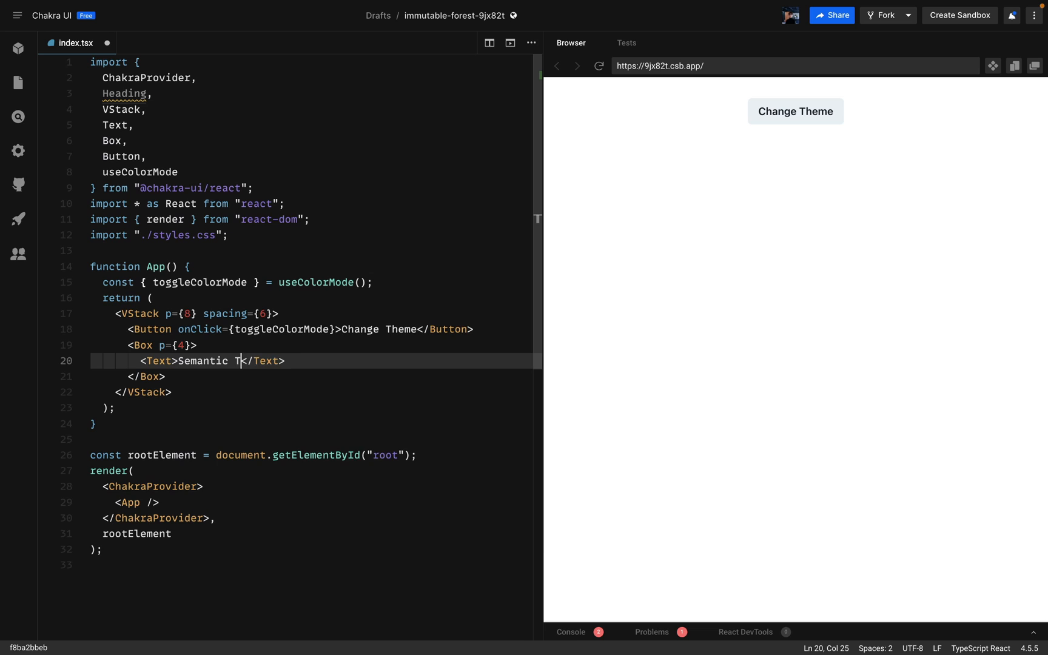
{"action": "type", "text": "okens are Awesome!"}
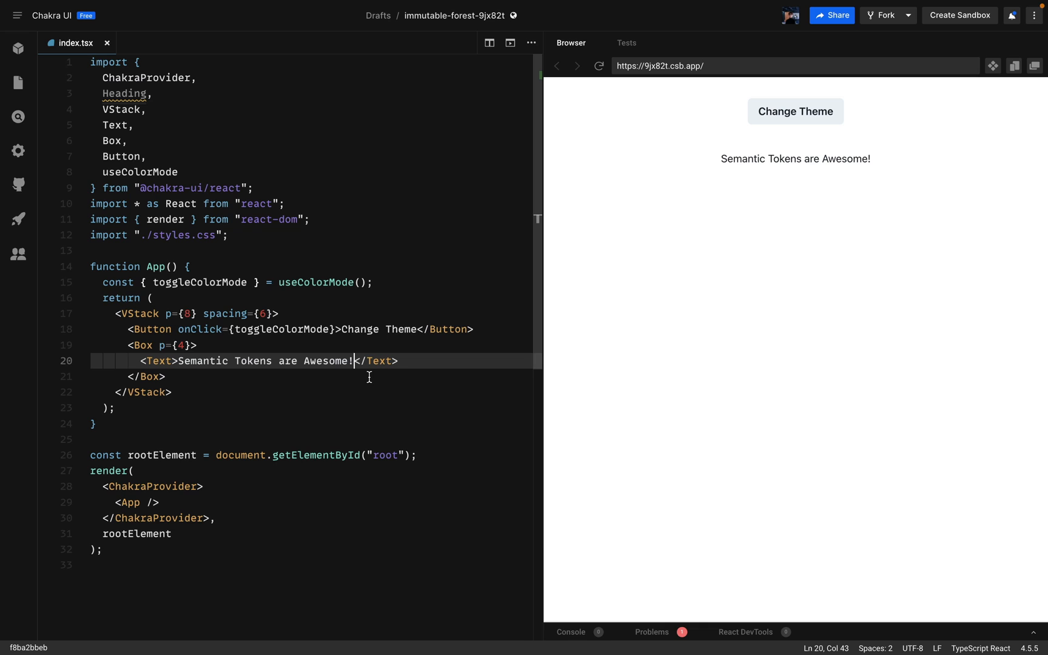
{"action": "double_click", "coordinate": [124, 93]}
{"action": "type", "text": "extendTheme,"}
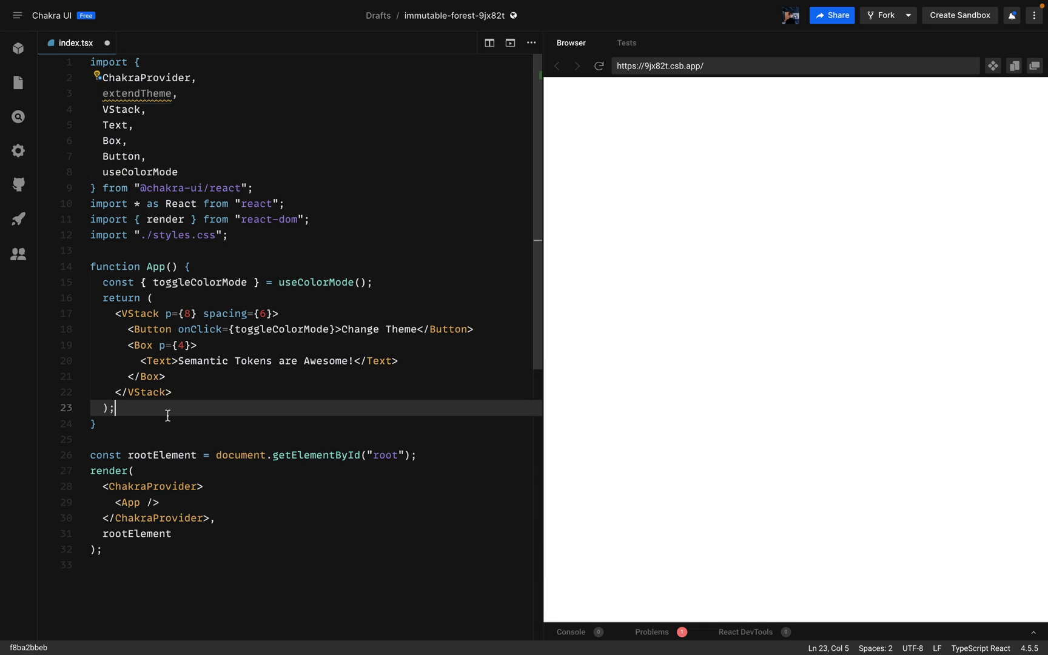
- Start the extendTheme theme with text and card colour tokens, e.g. _dark 'red.200'
{"action": "type", "text": "const theme = extendTheme({"}
{"action": "type", "text": "default: 'purple.200',"}
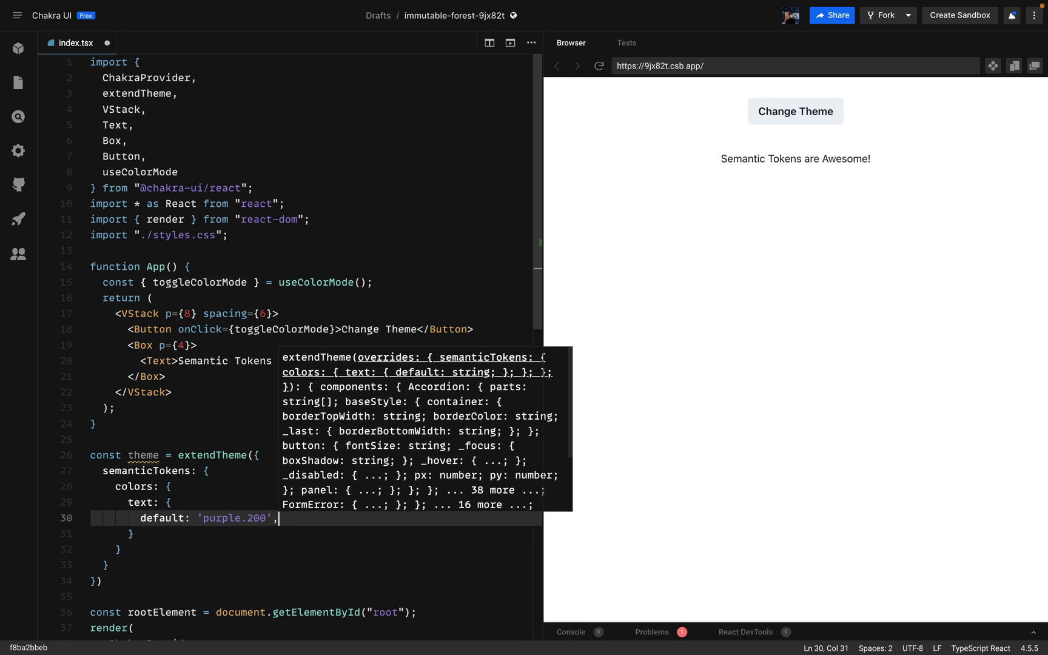
{"action": "type", "text": "_dark:"}
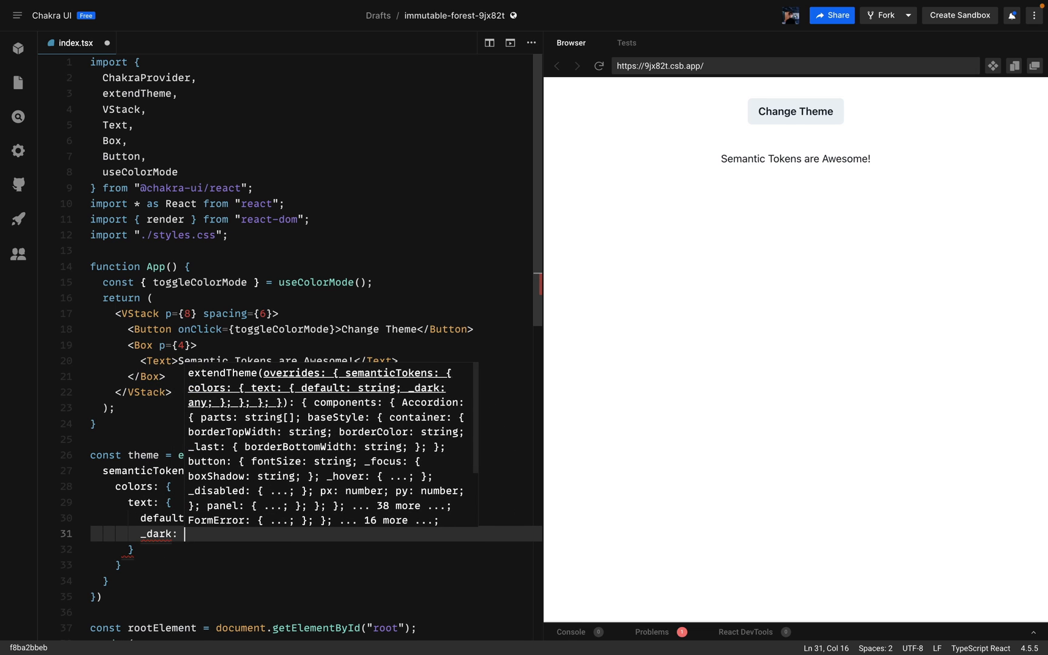
{"action": "type", "text": "'red.200"}
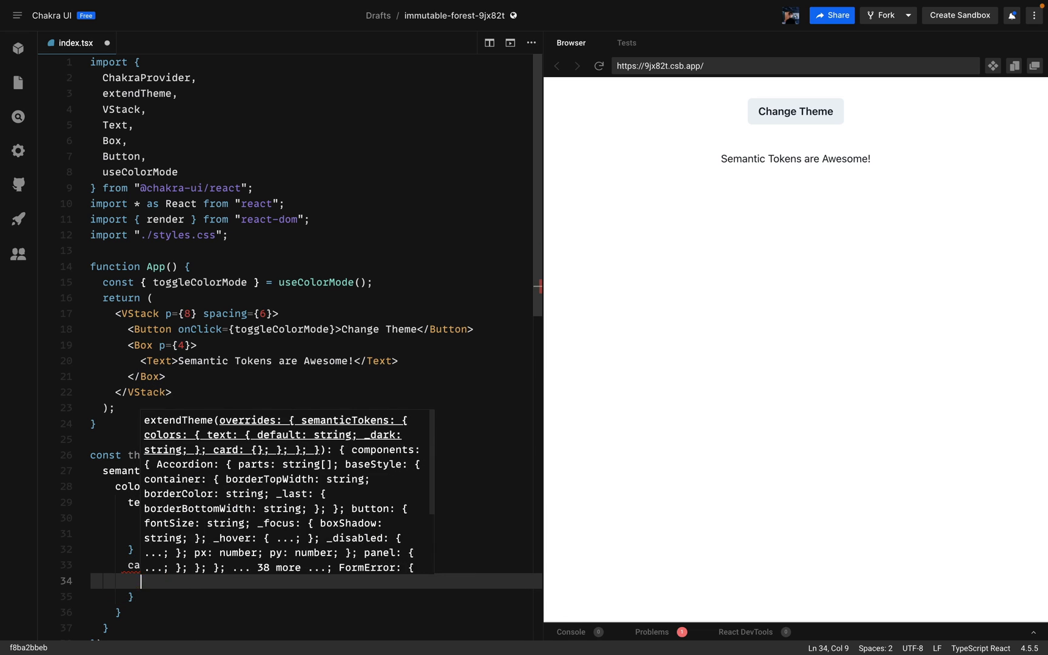
{"action": "type", "text": "default: 'p"}
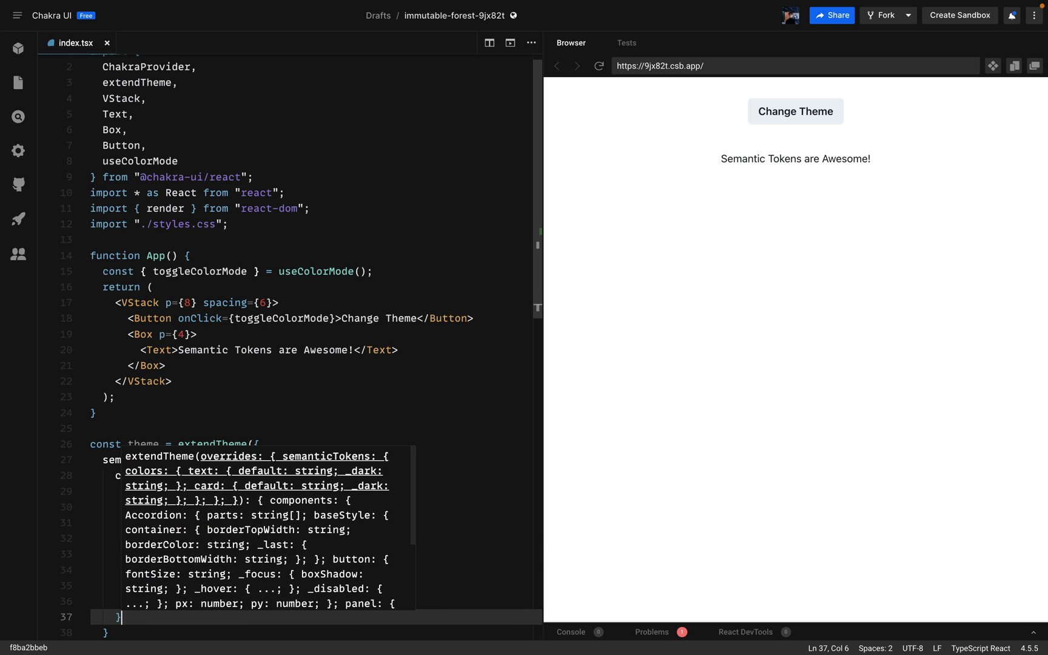
- Add card shadow and card radius tokens, radius default 'sm' and _dark 'lg'
{"action": "type", "text": "shadows: {"}
{"action": "type", "text": "default: \"lg\","}
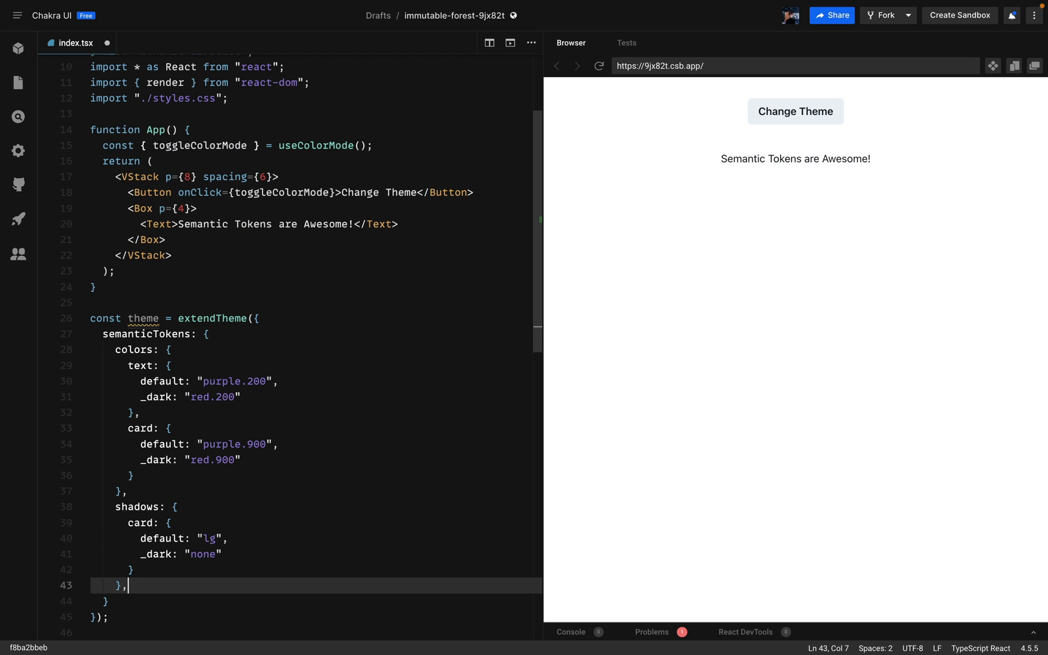
{"action": "type", "text": "radii: {"}
{"action": "type", "text": "card: {"}
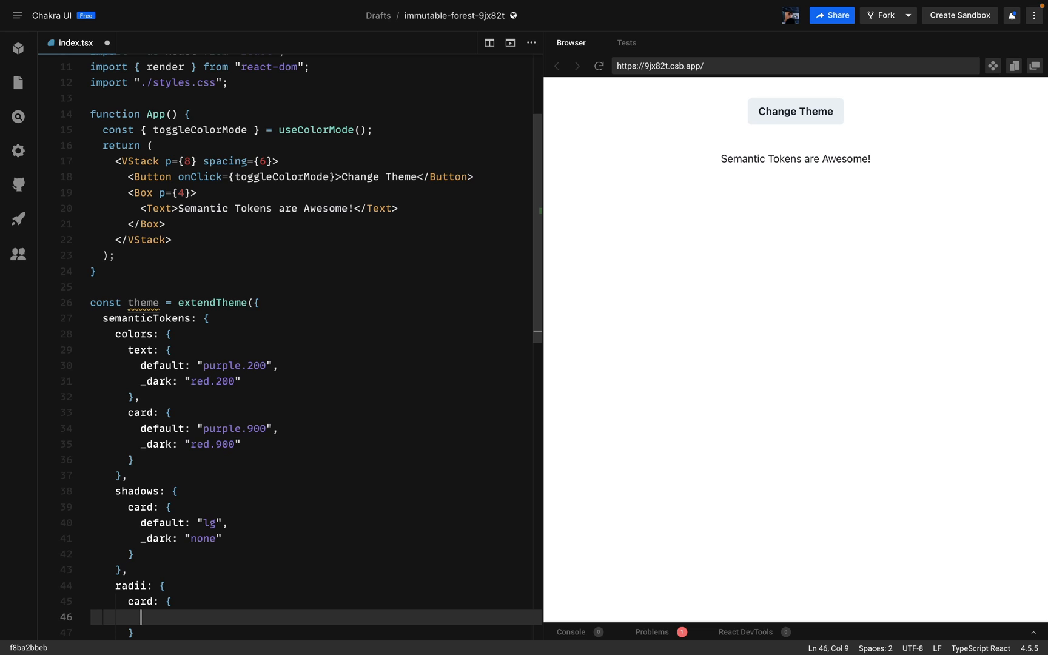
{"action": "type", "text": "default:"}
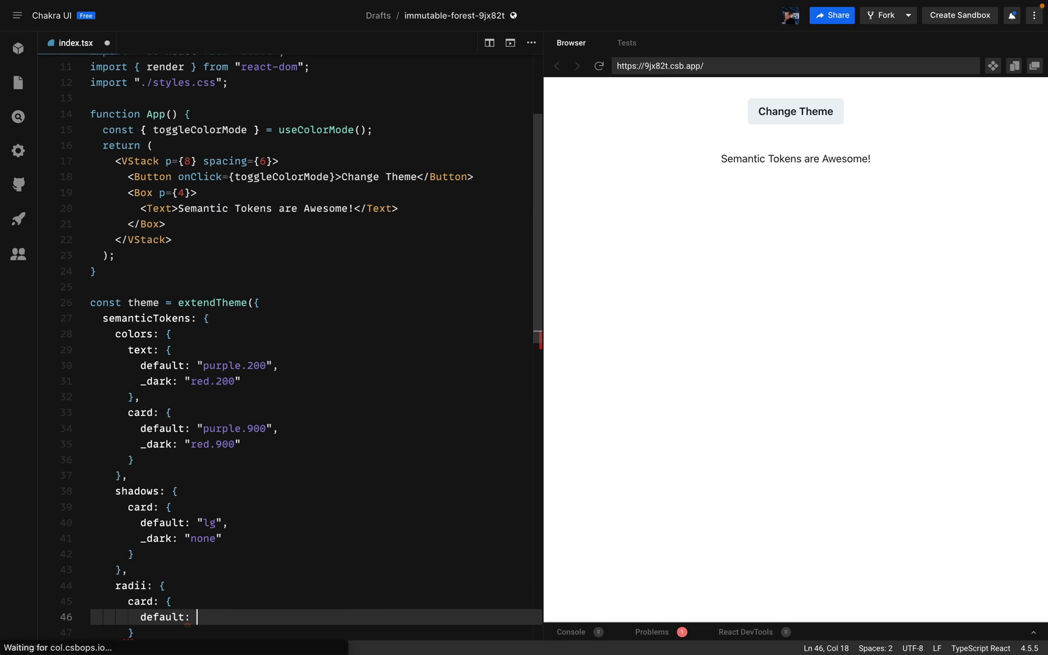
{"action": "type", "text": "'sm',"}
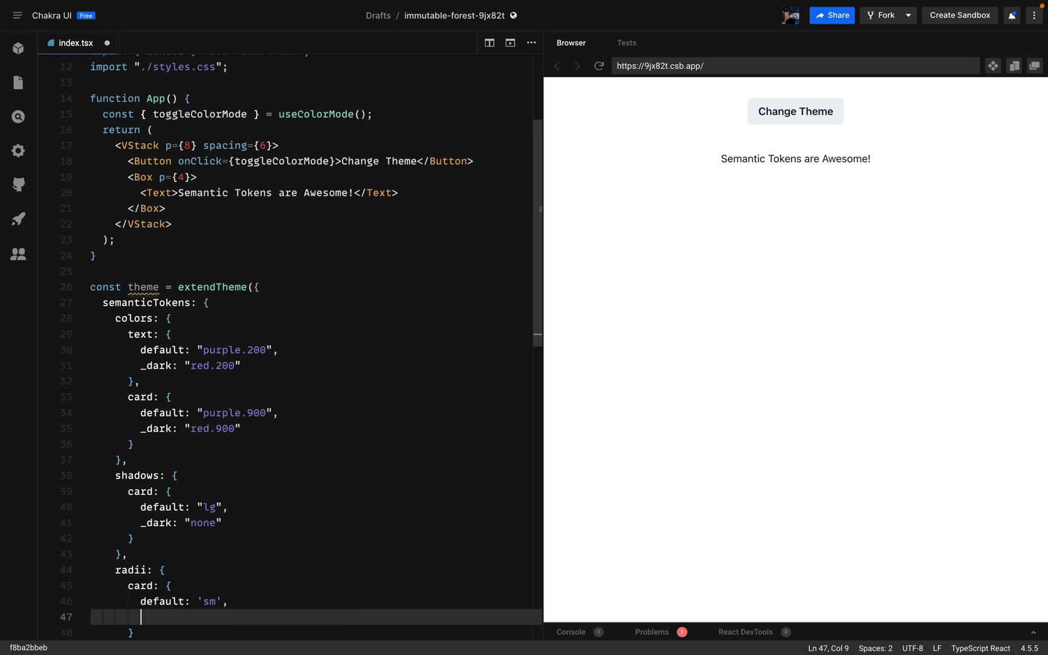
{"action": "type", "text": "_dark: 'lg',"}
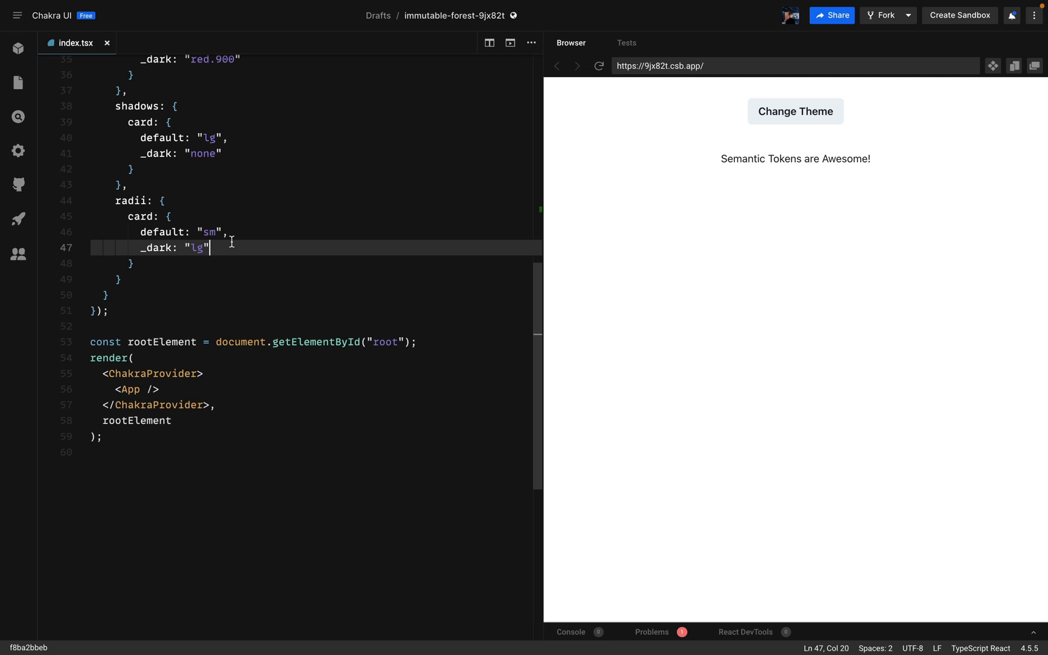
{"action": "mouse_move", "coordinate": [192, 376]}
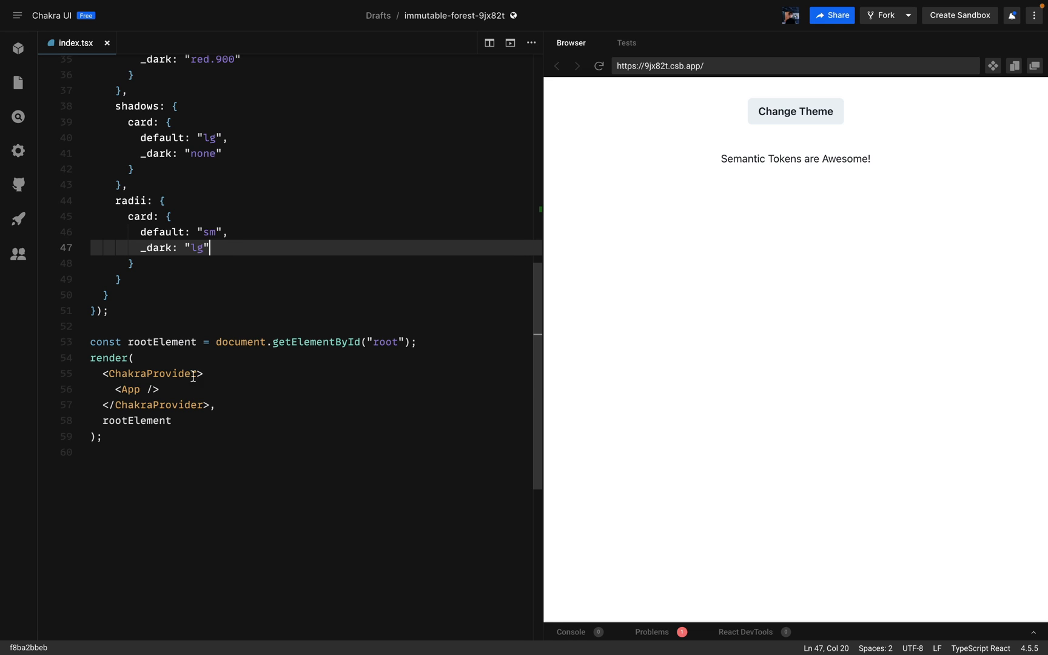
- Pass theme={theme} to the ChakraProvider element
{"action": "type", "text": "theme={}"}
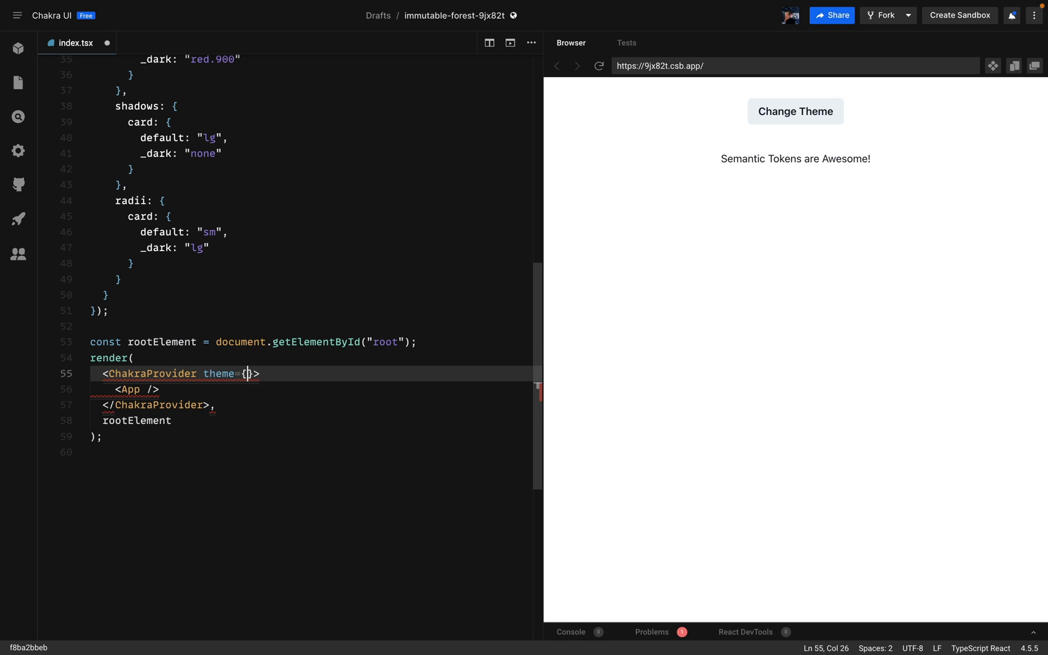
{"action": "type", "text": "theme"}
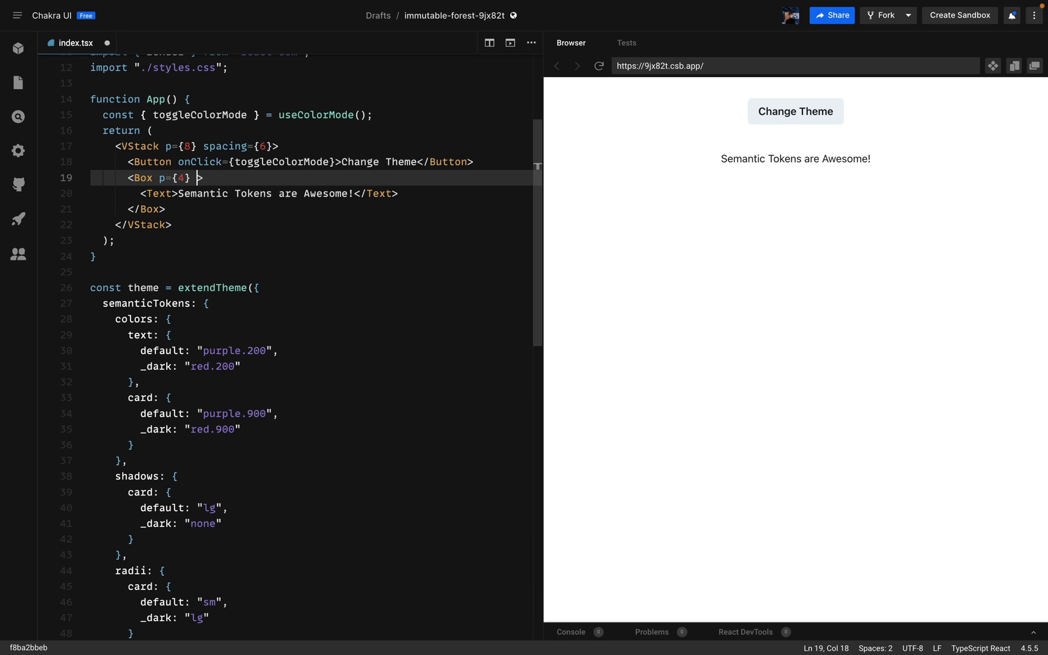
- Set the Box's shadow, rounded and bg to 'card', and the Text's color to 'text'
{"action": "type", "text": "shadow=\"\""}
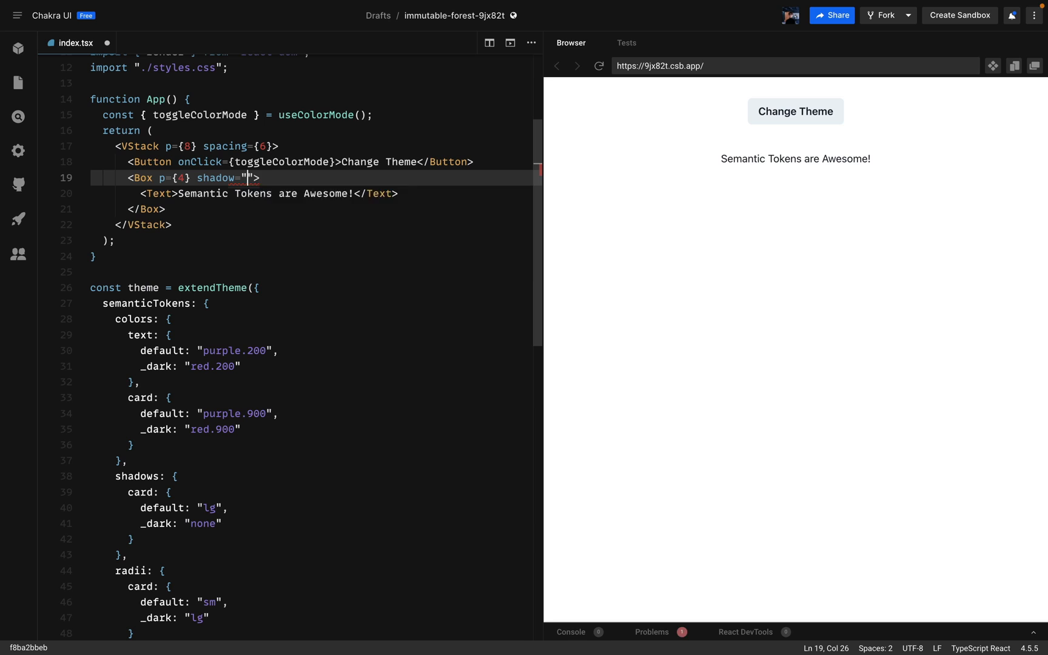
{"action": "type", "text": "card\" rounded="}
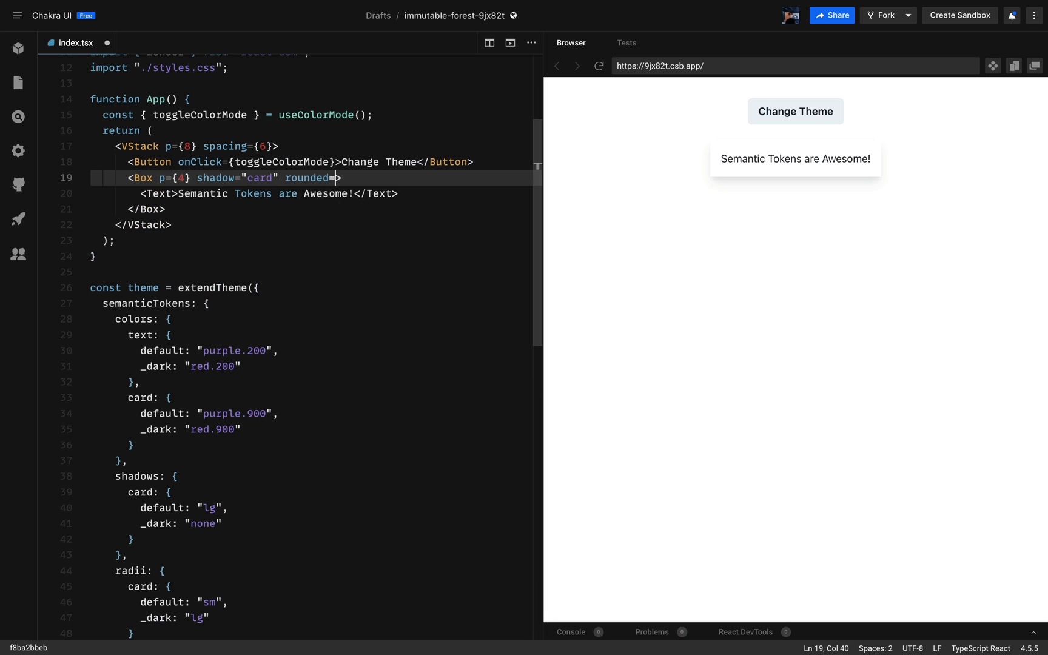
{"action": "type", "text": "\"card\" bg=\"card\""}
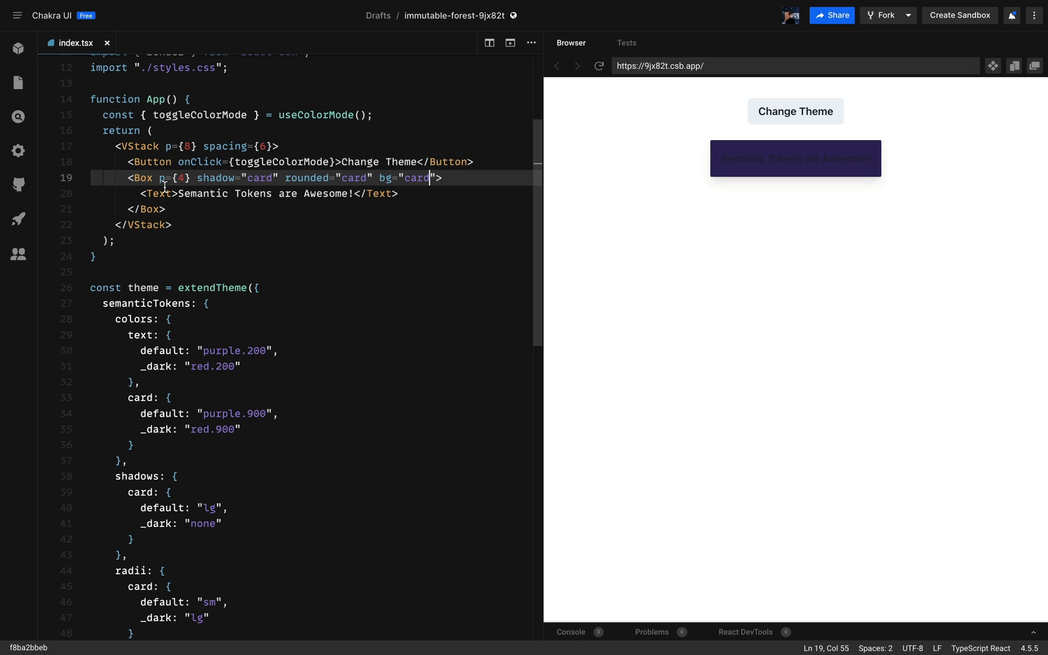
{"action": "type", "text": "color"}
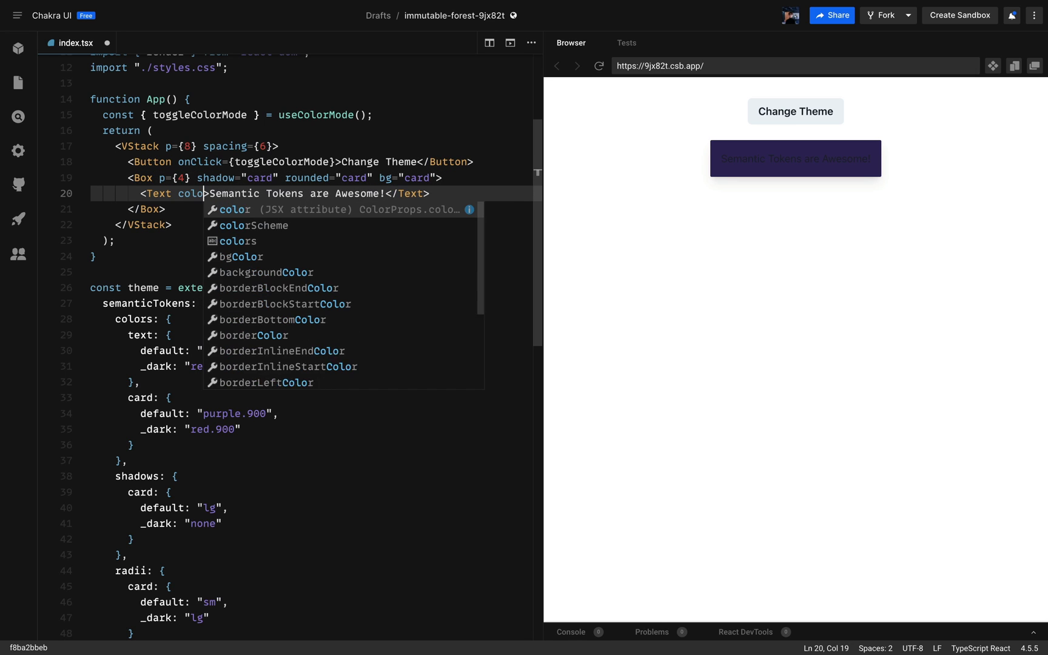
{"action": "type", "text": "=\"text\""}
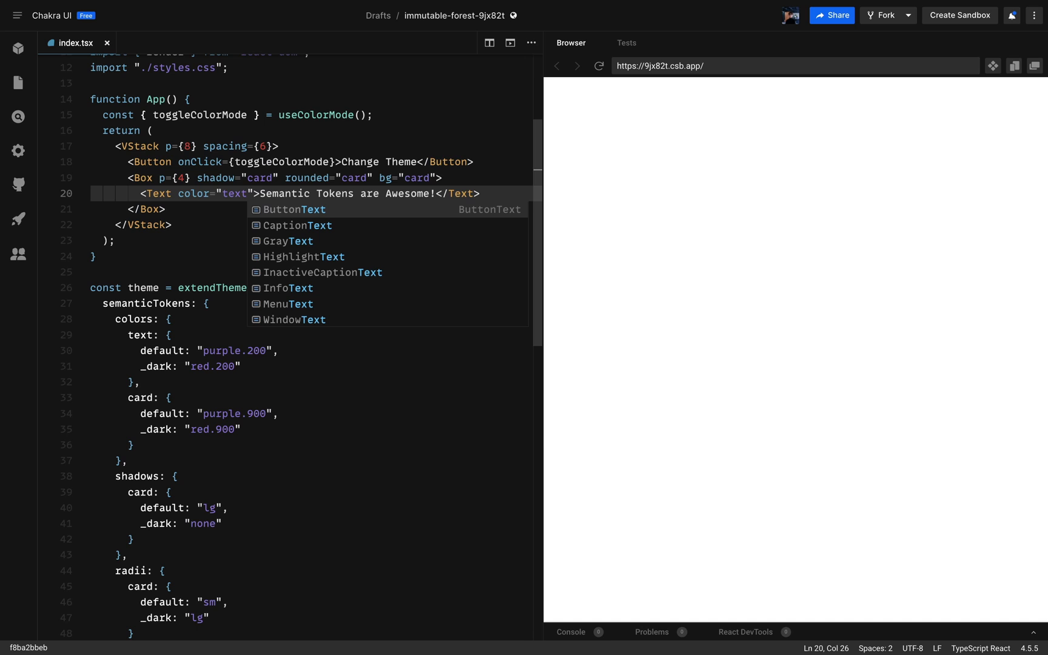